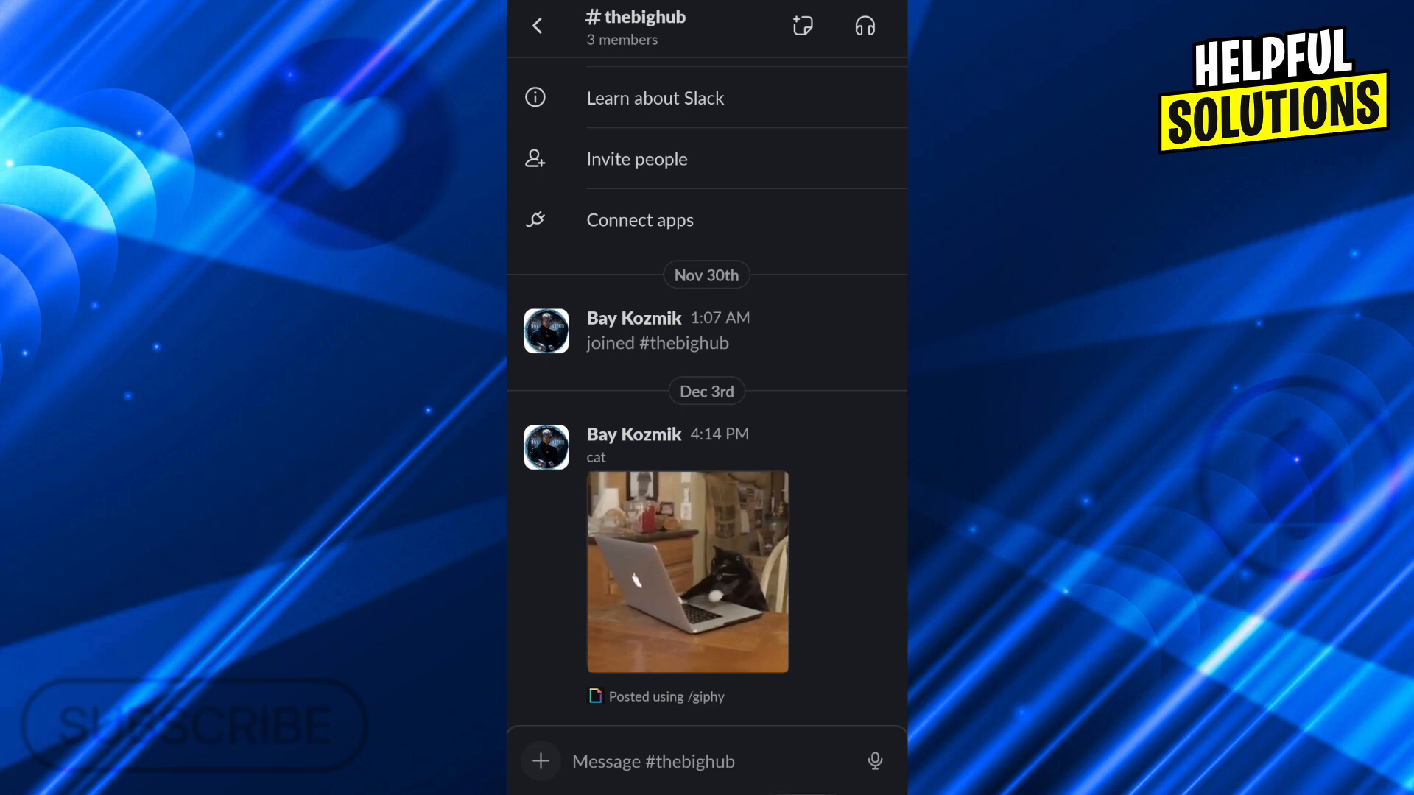
- Leave #thebighub, briefly reopen it, then return to the Slack home list
click(538, 25)
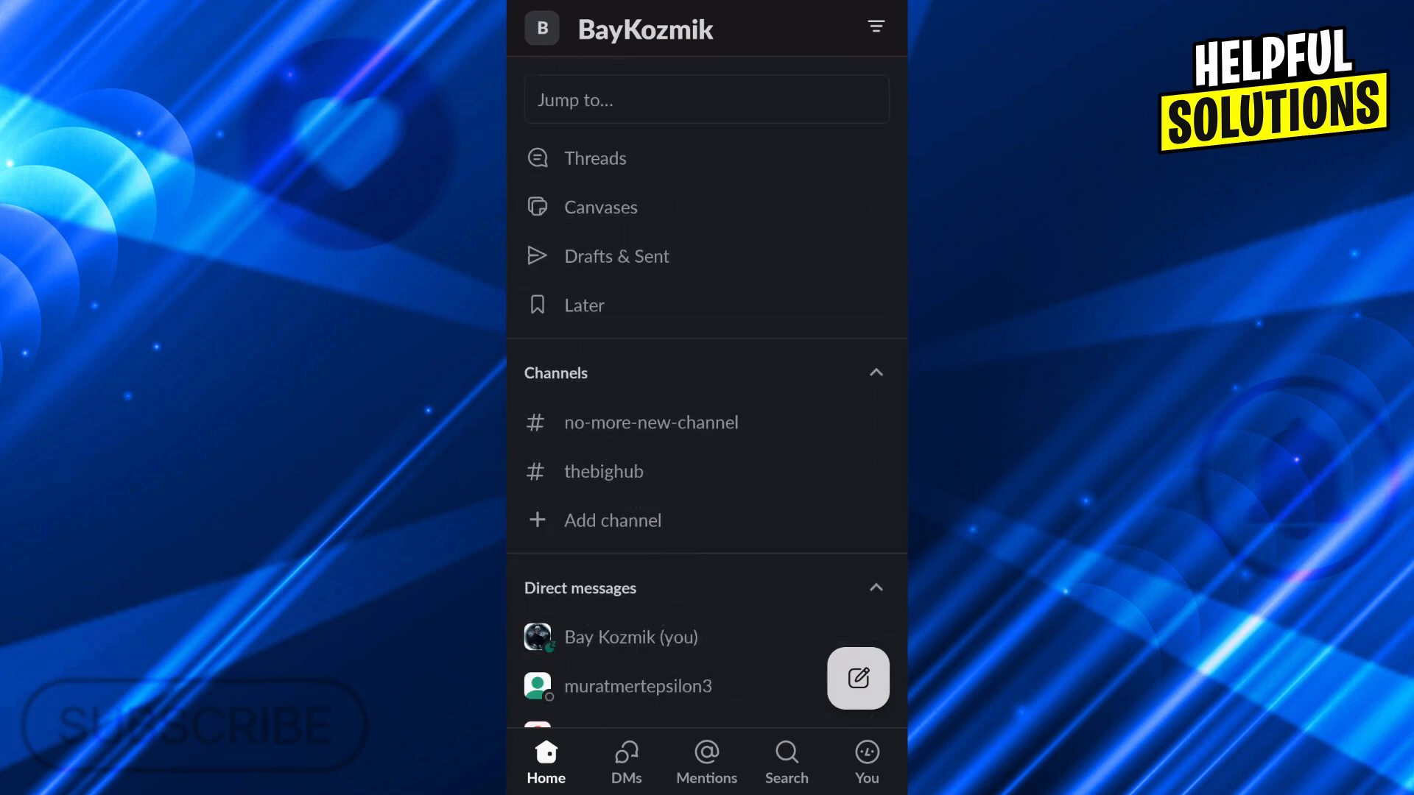
click(603, 470)
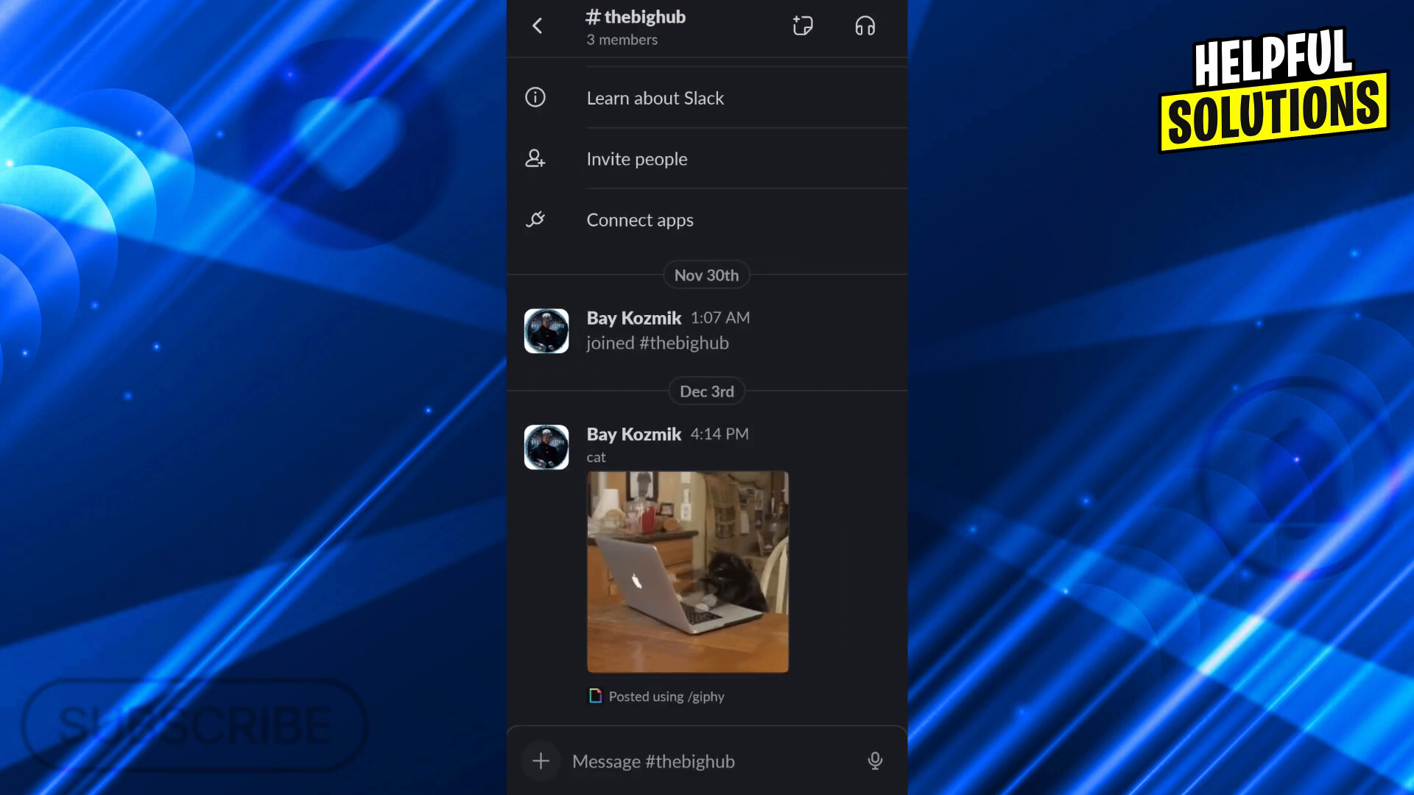
click(537, 25)
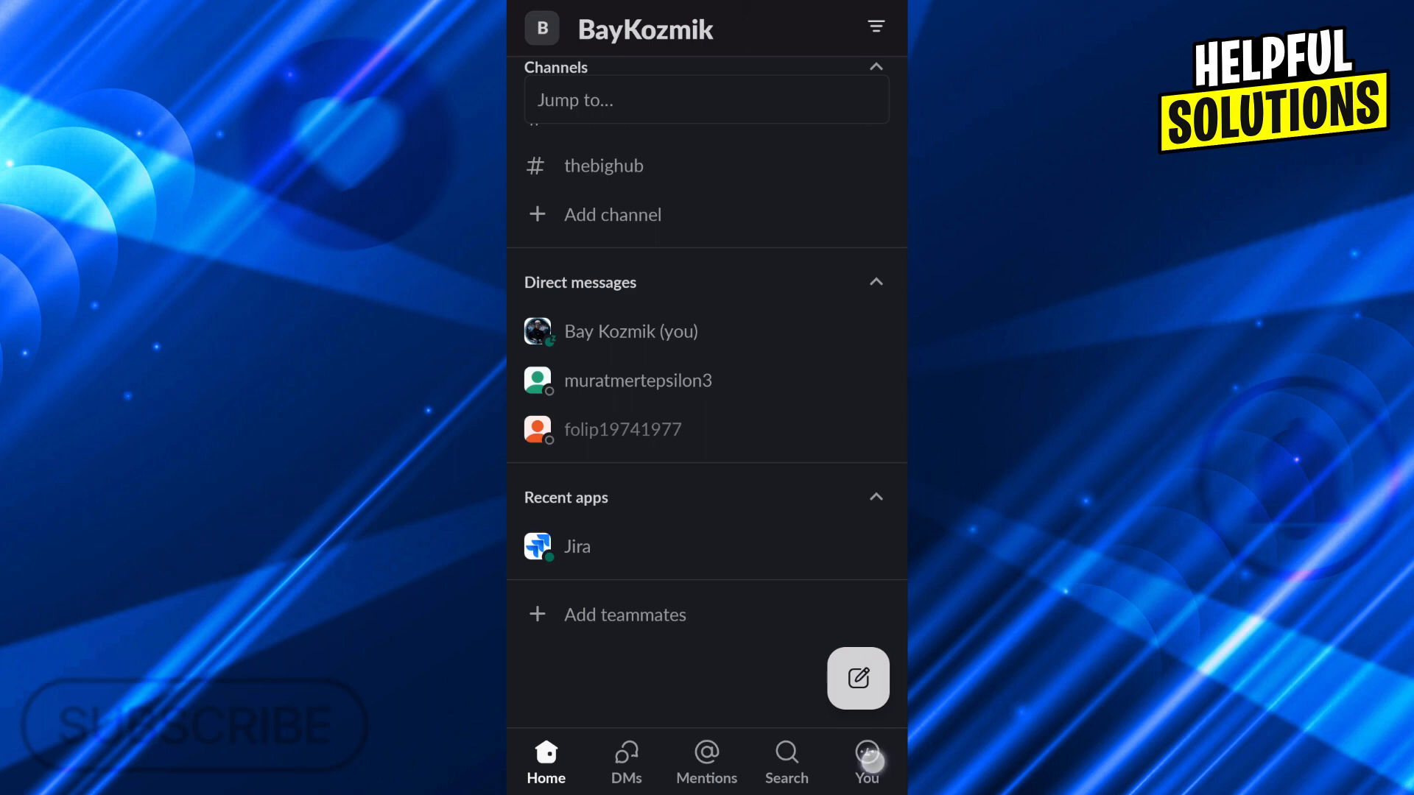
- Open the You tab to reach your account and status page
click(864, 760)
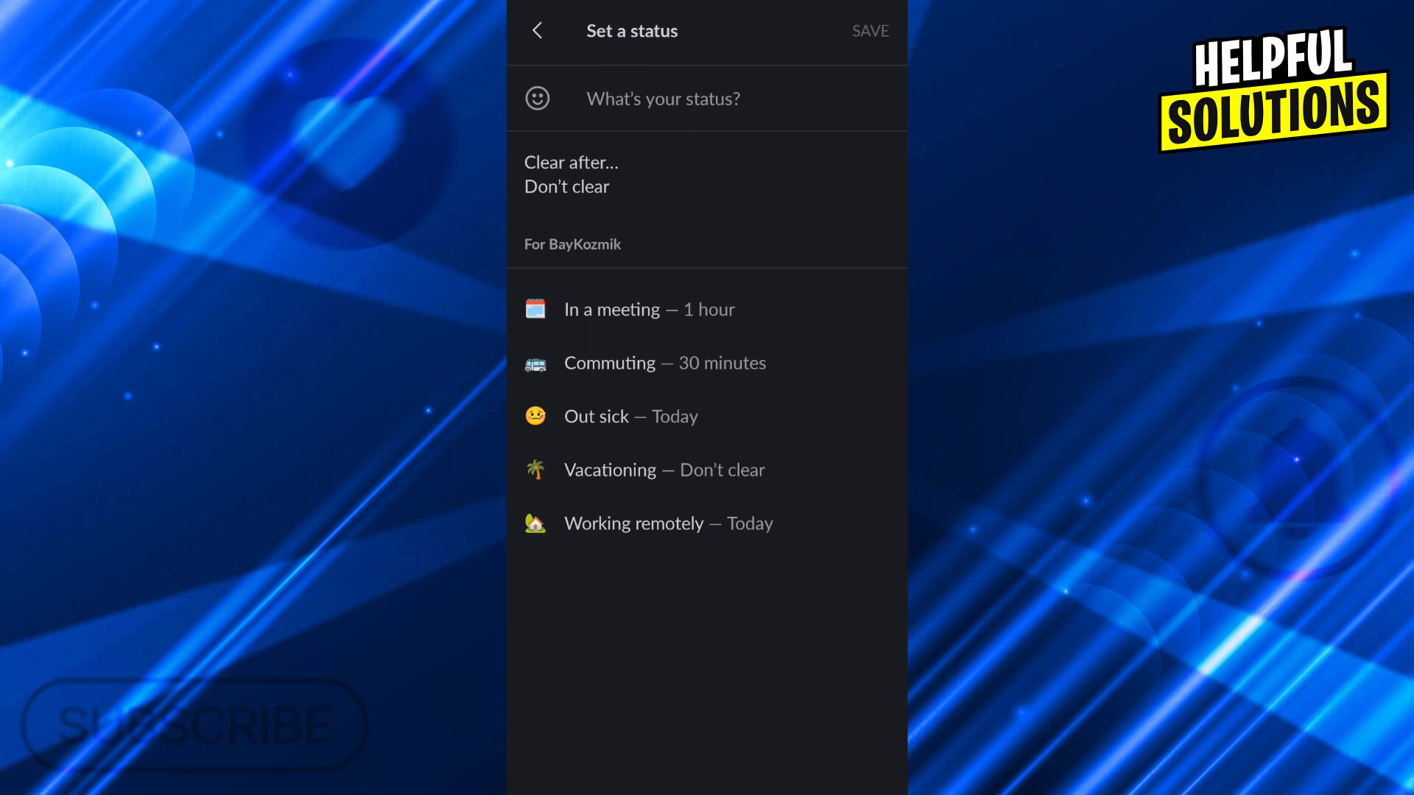
- Pick the Vacationing palm-tree preset and view the clear-after options
click(610, 469)
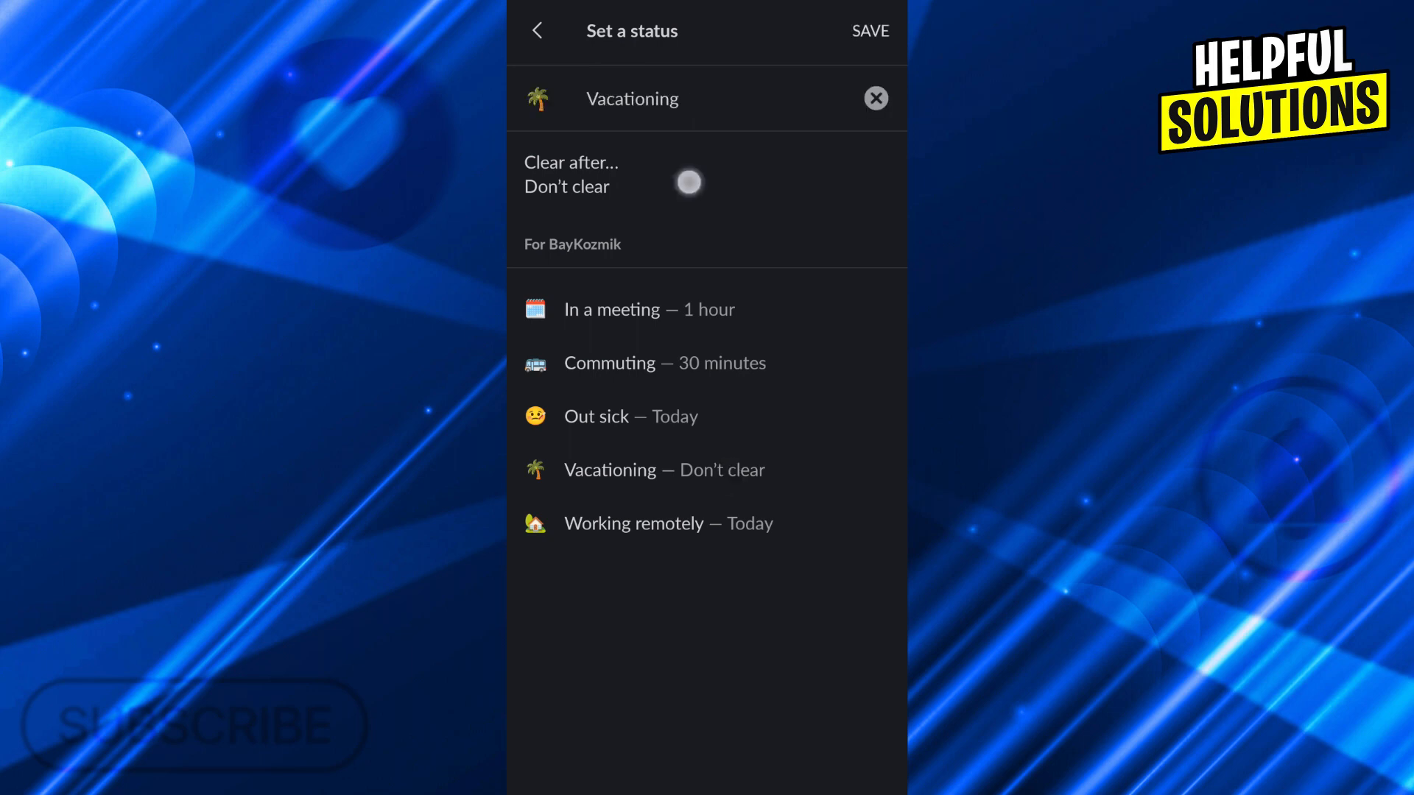
click(570, 174)
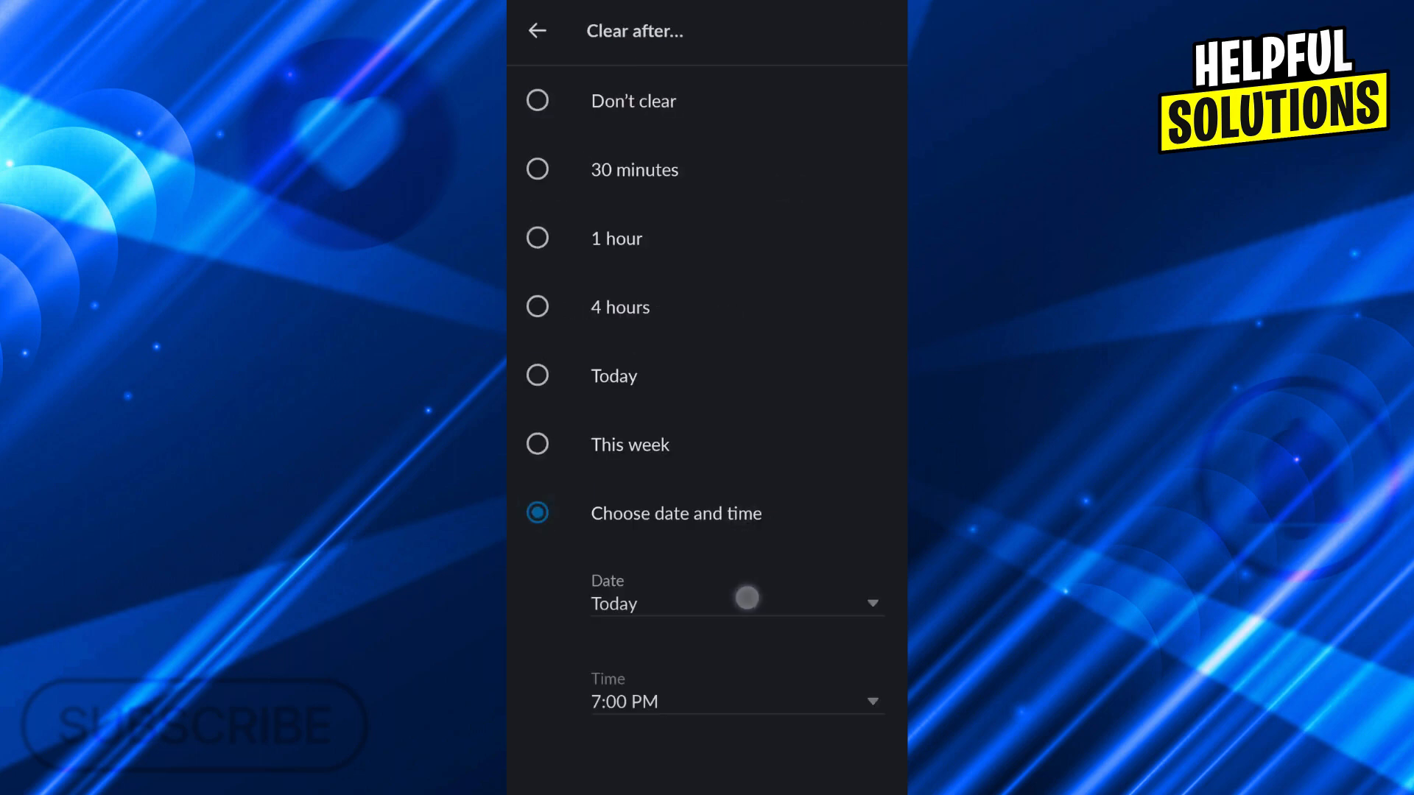
- Start choosing a clear time, then cancel, leaving Vacationing set to Don't clear
click(734, 603)
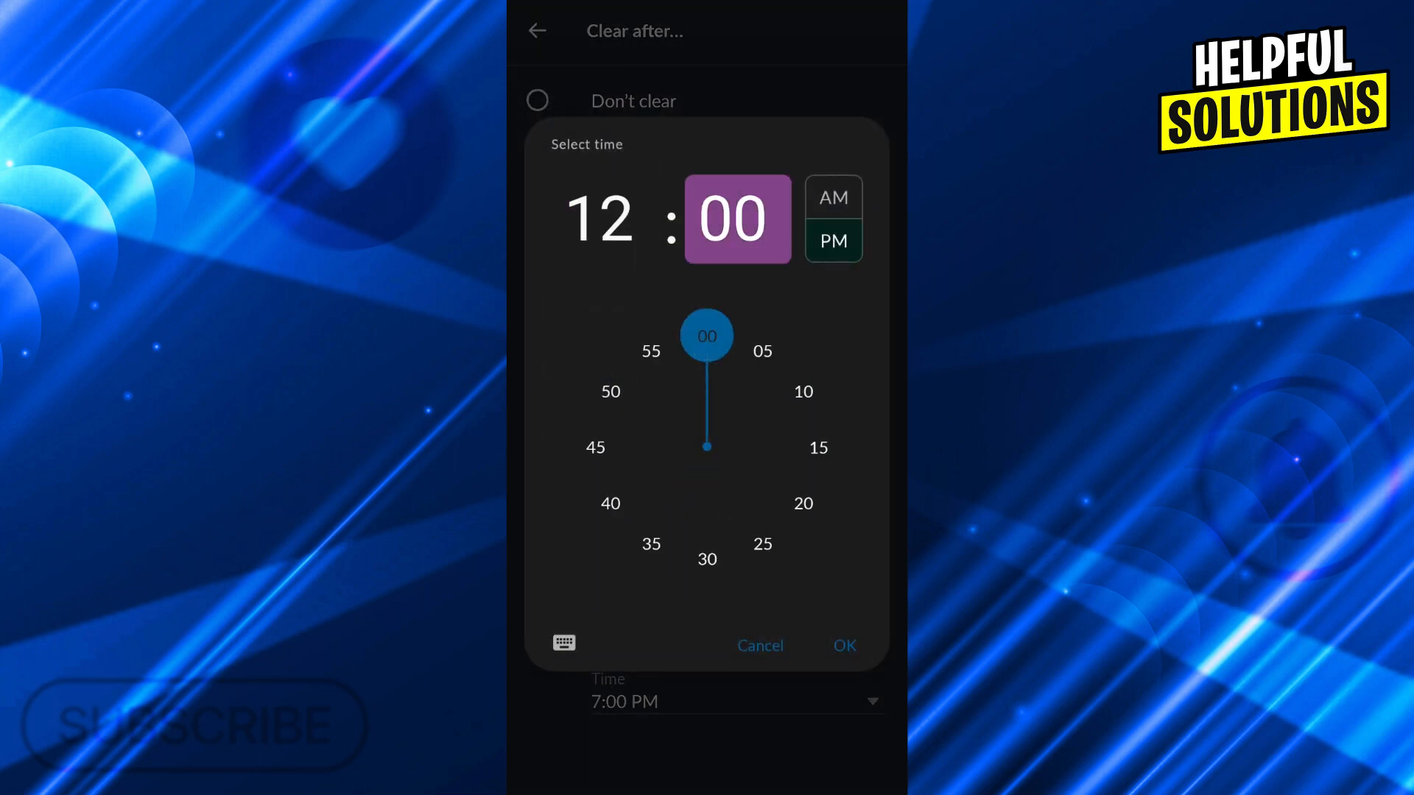
click(843, 645)
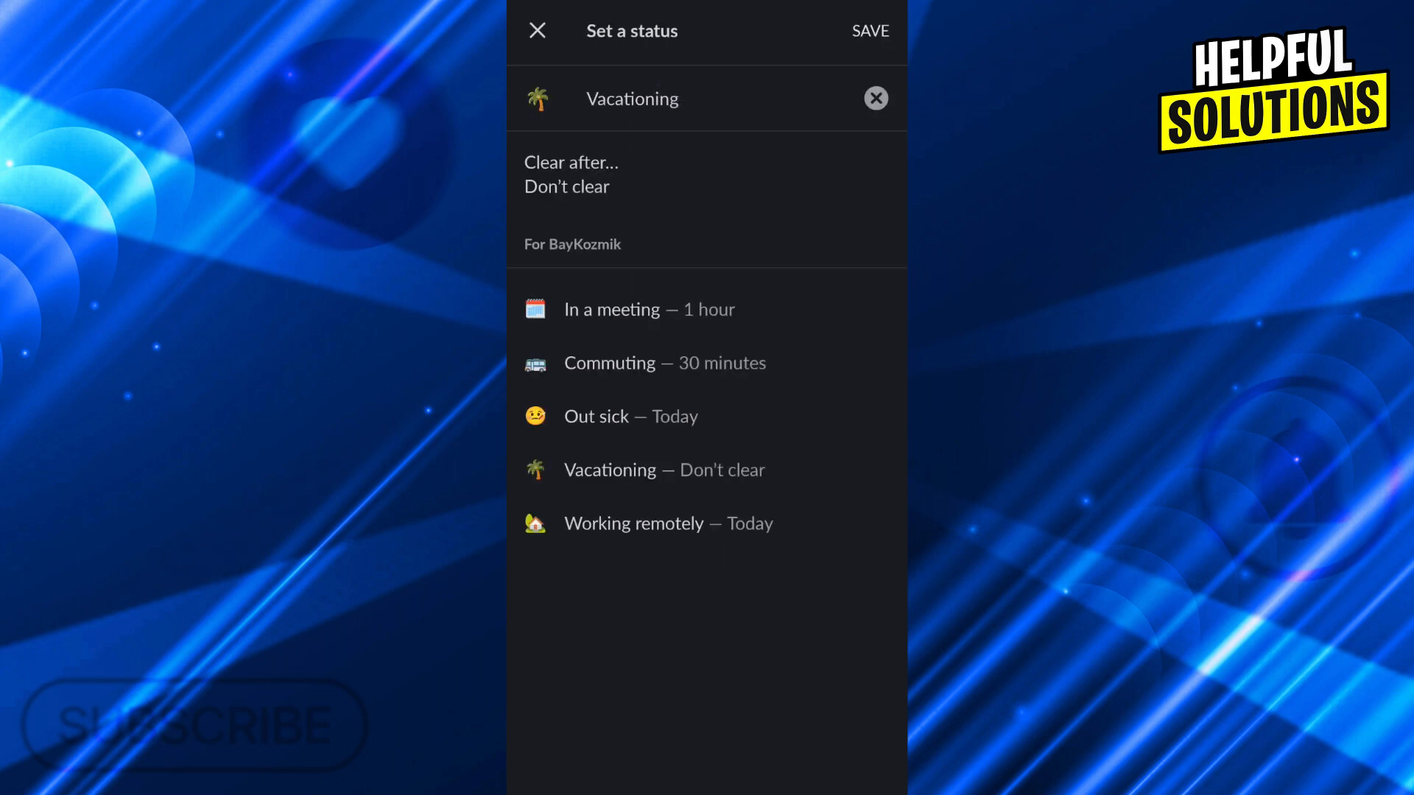
- Save the Vacationing status, then open #thebighub to check the palm tree by your name
click(868, 31)
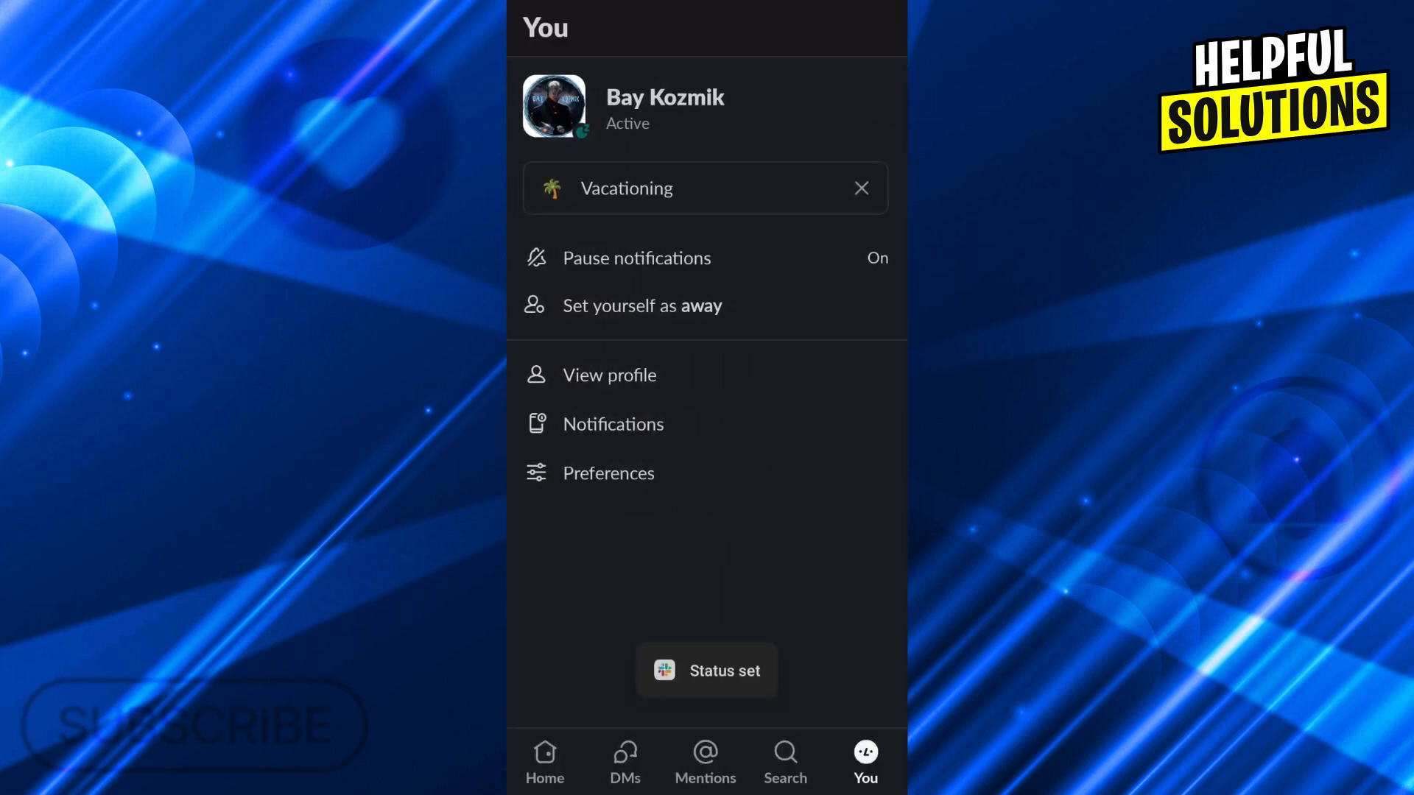
click(545, 760)
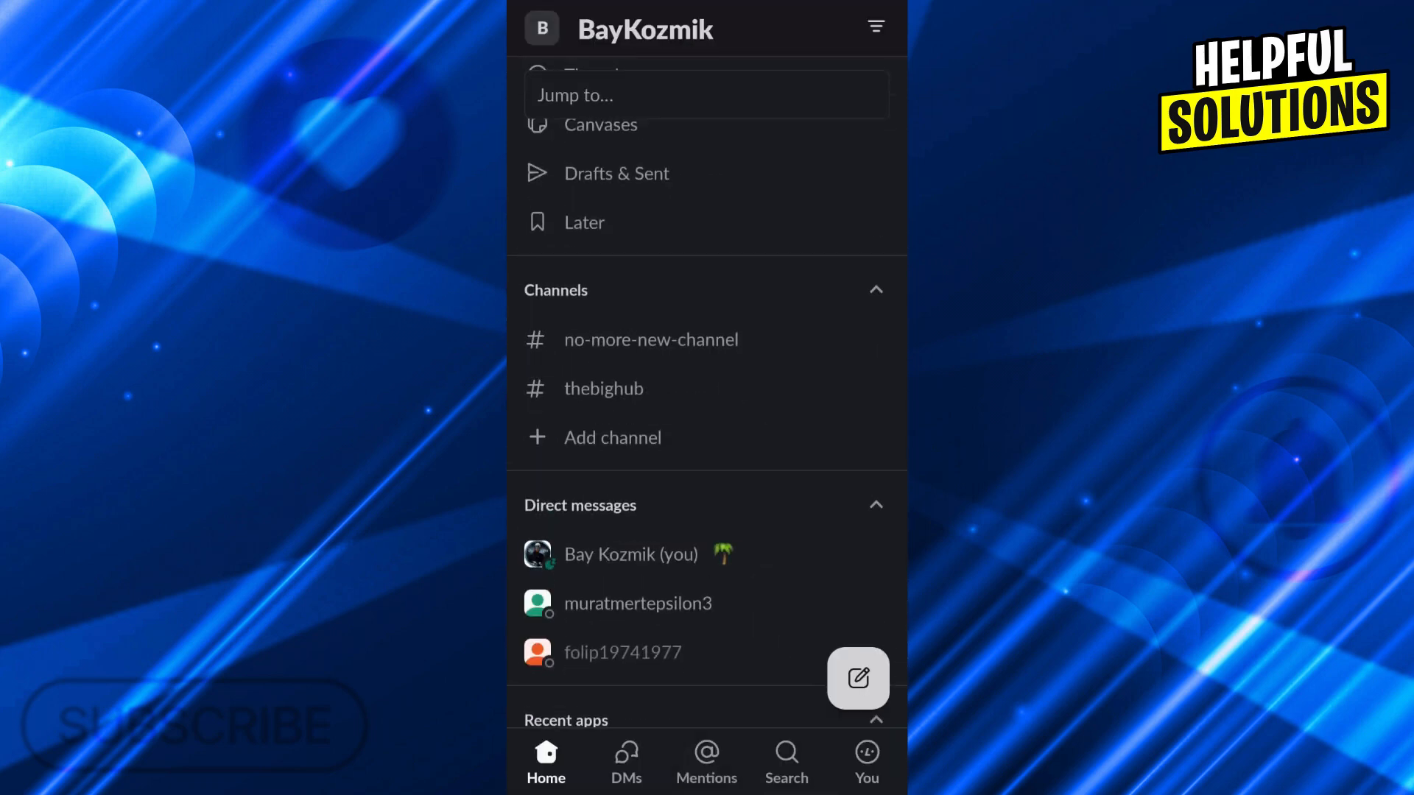
click(602, 388)
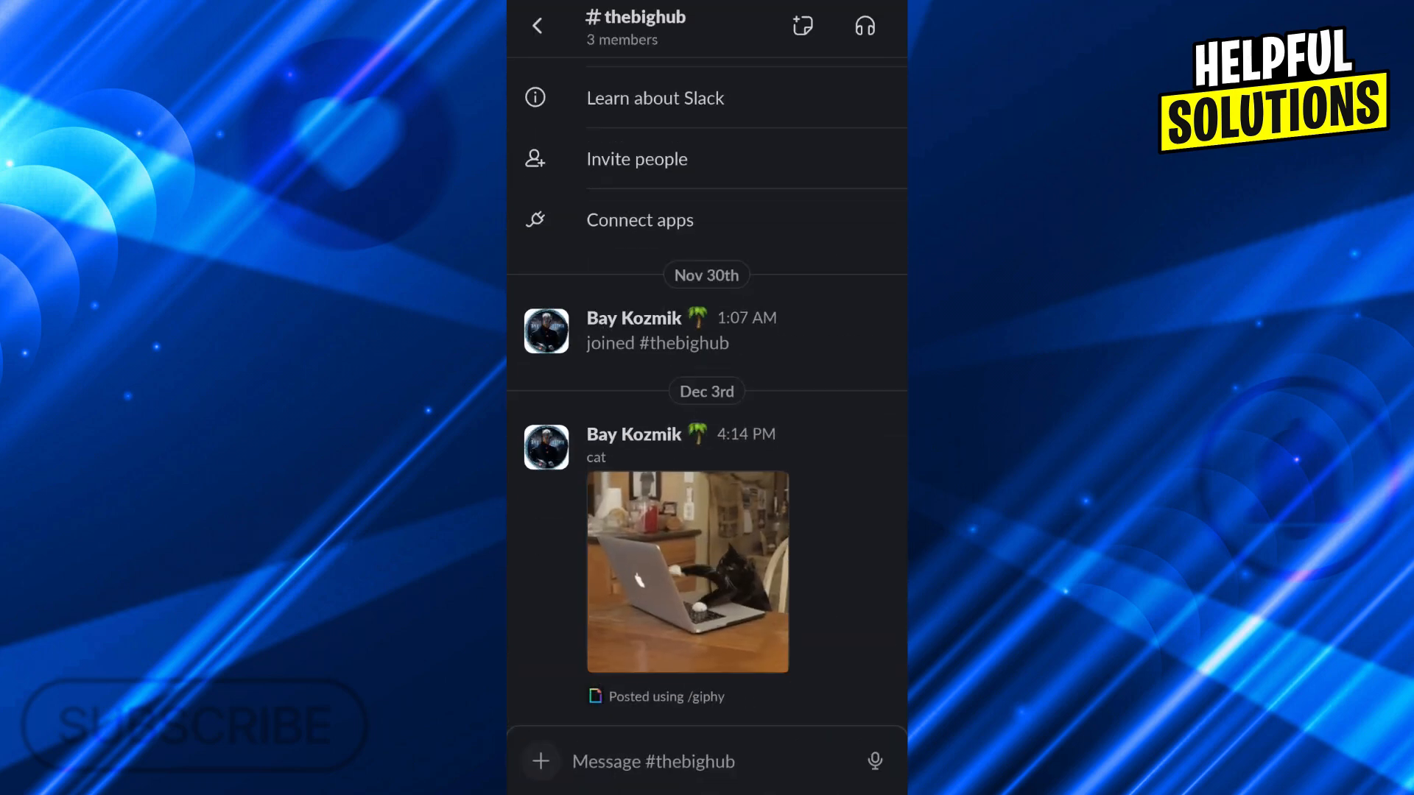